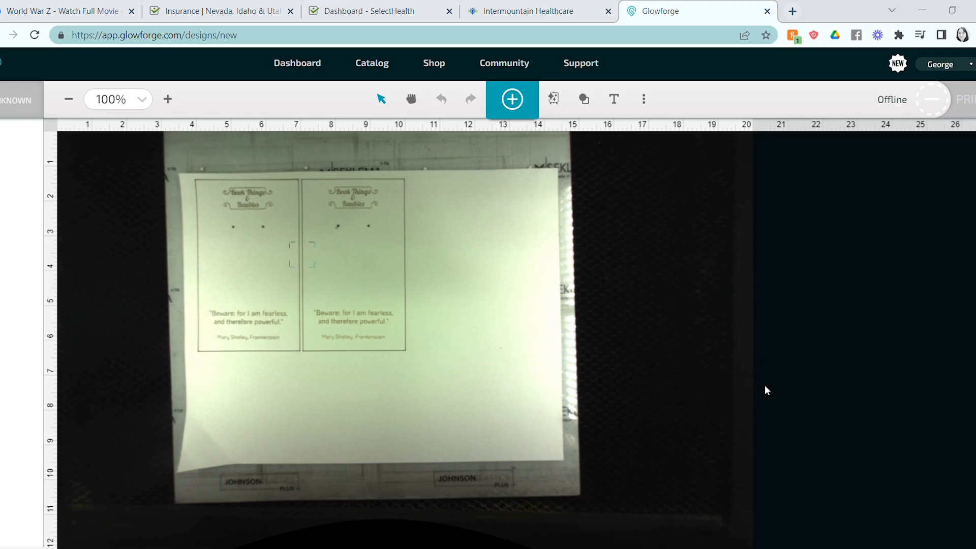
mouse_move(631, 238)
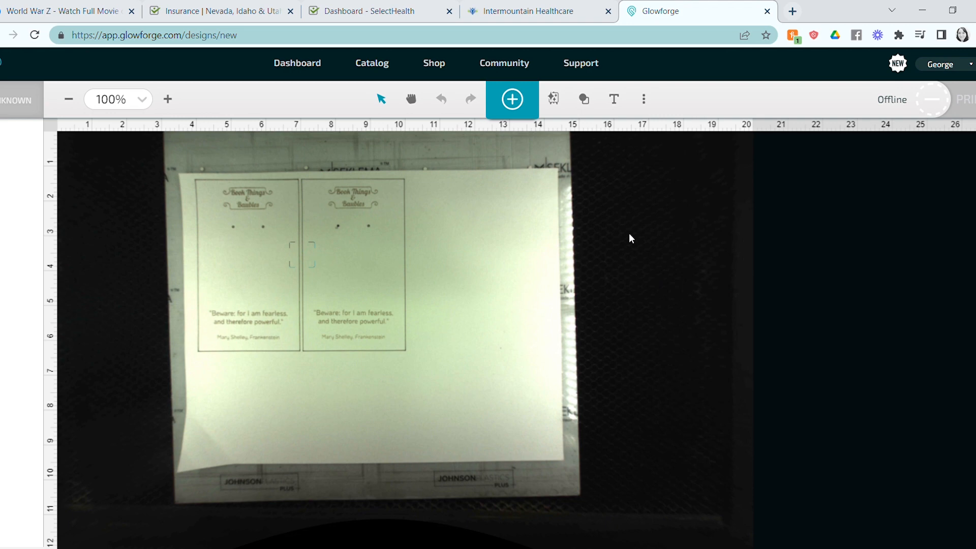
mouse_move(507, 203)
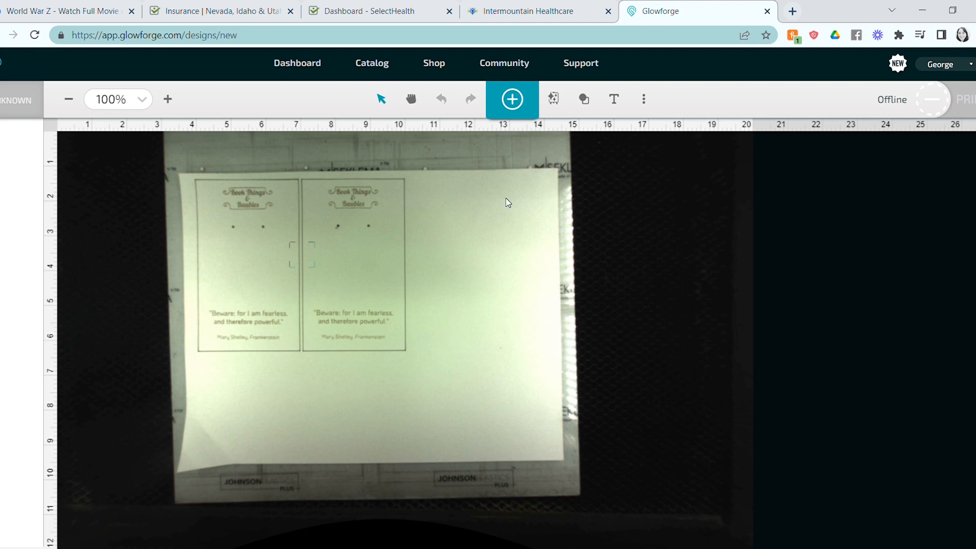
mouse_move(551, 103)
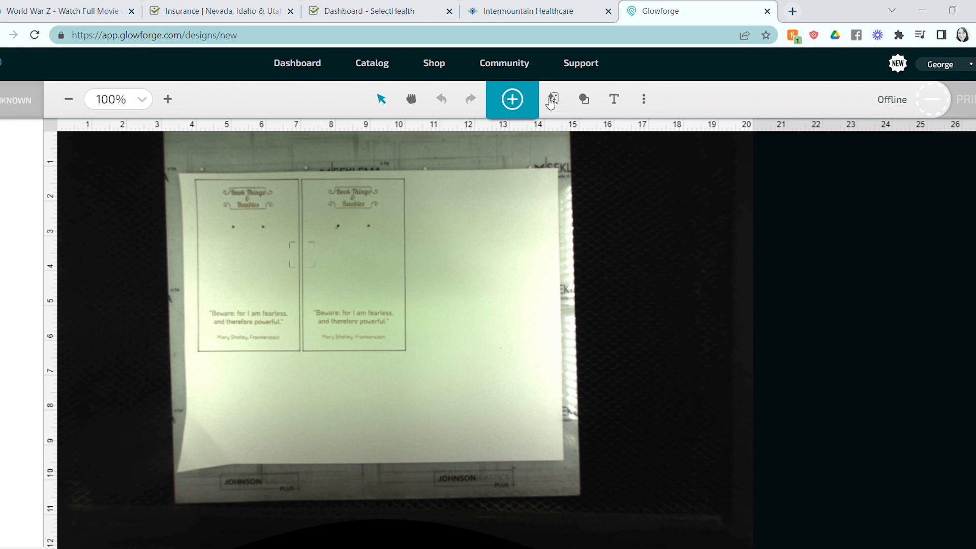
mouse_move(568, 303)
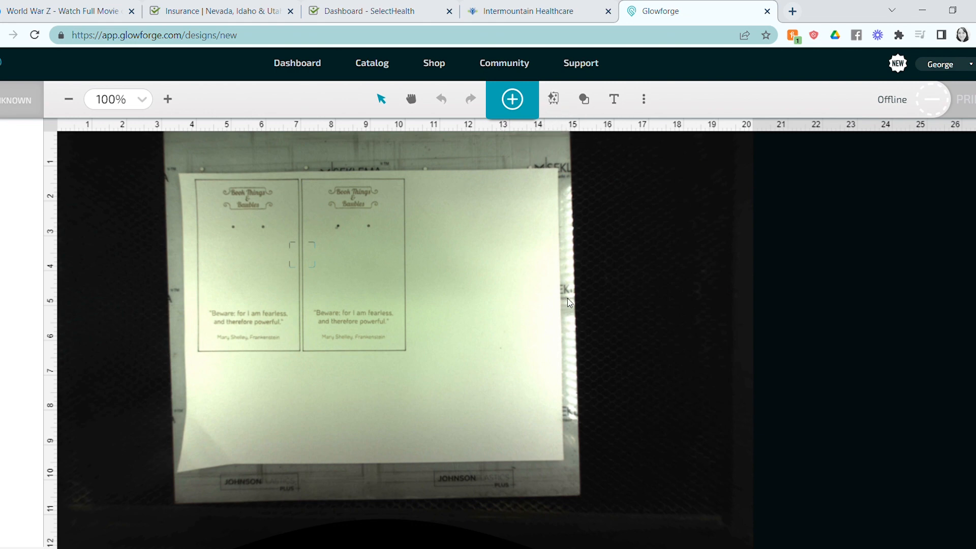
mouse_move(552, 99)
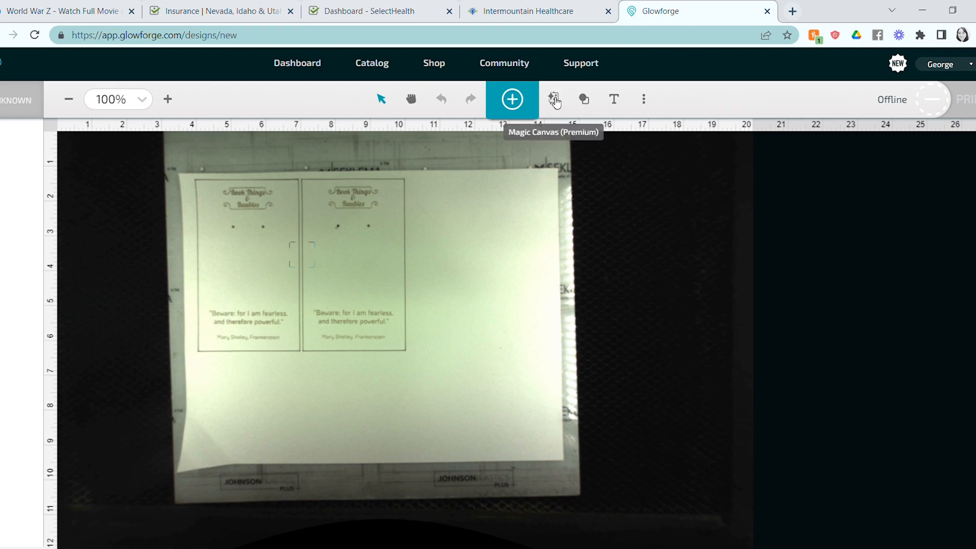
Generate a Magic Canvas image for 'dragon breathing fire' in the Geometric style
left_click(553, 100)
type("d")
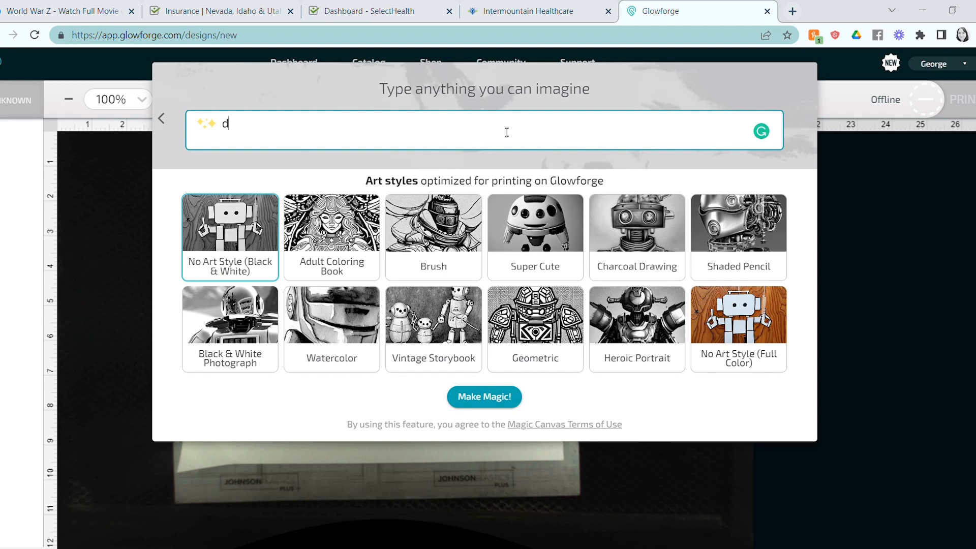
type("ragon breathing")
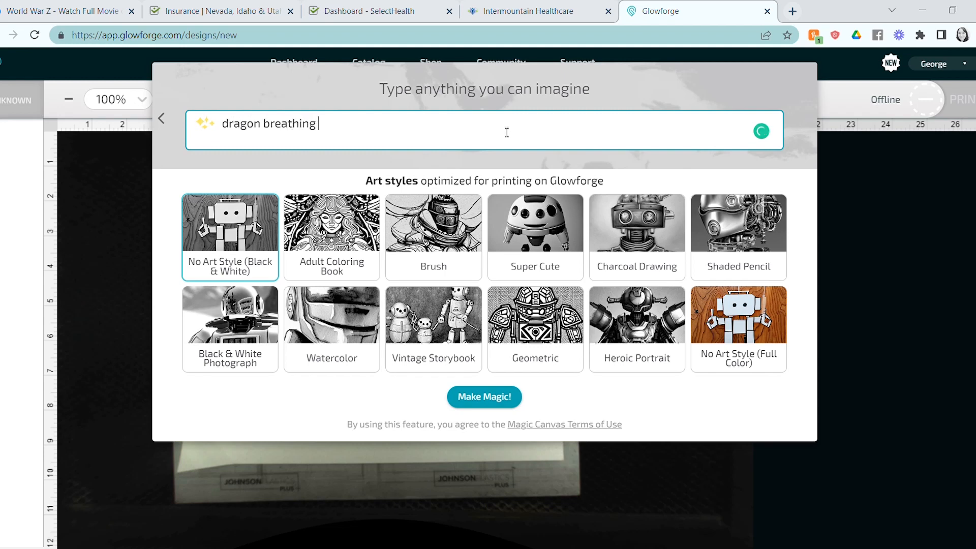
type("fire")
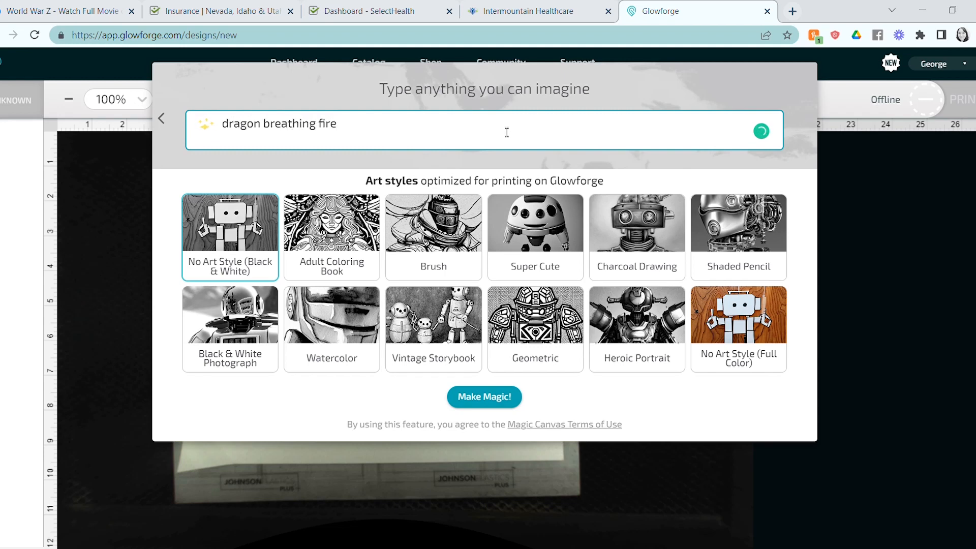
mouse_move(583, 383)
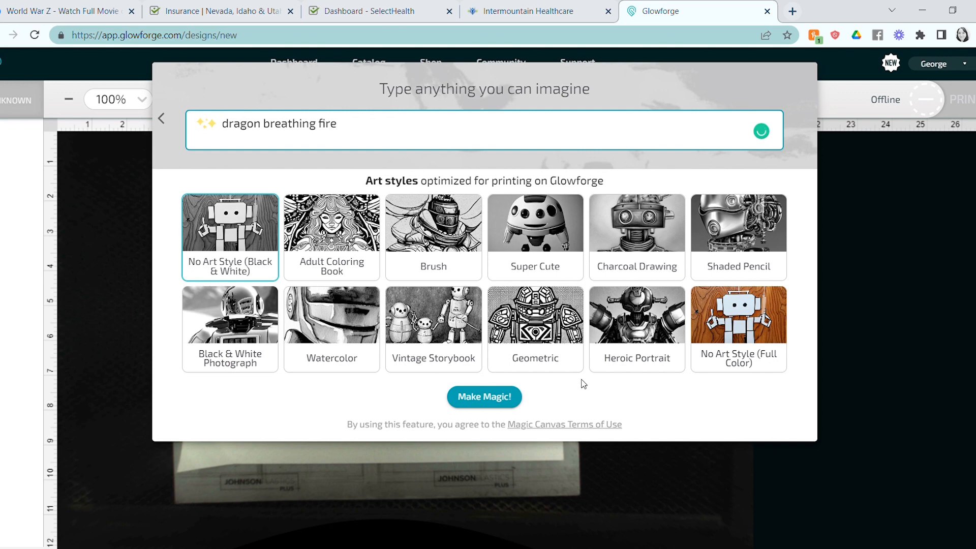
left_click(534, 329)
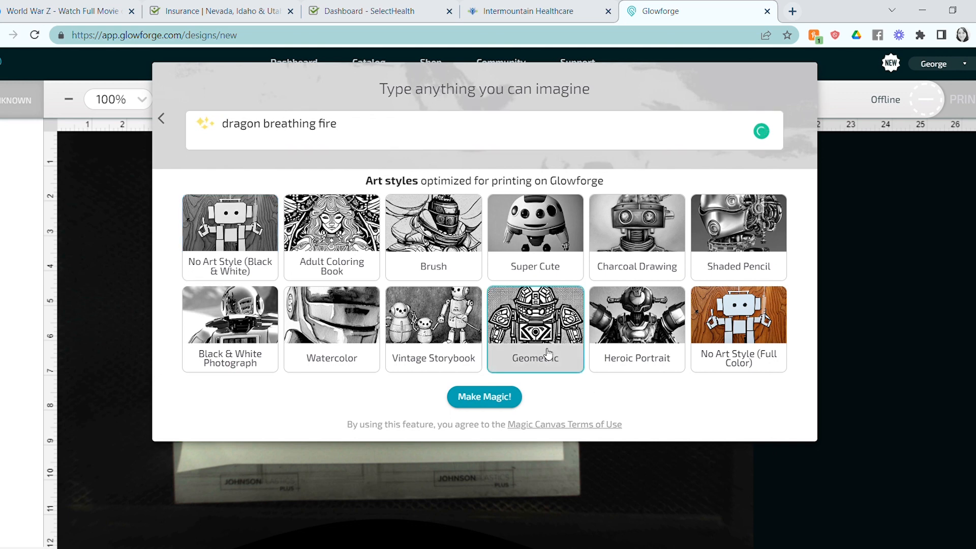
left_click(483, 398)
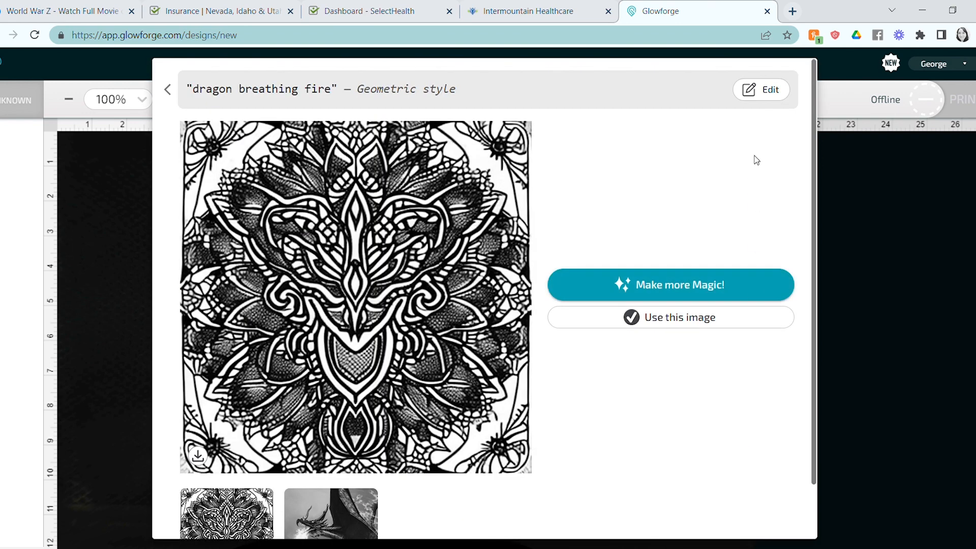
Regenerate the prompt in Super Cute style and place the cute dragon image on the design
left_click(166, 89)
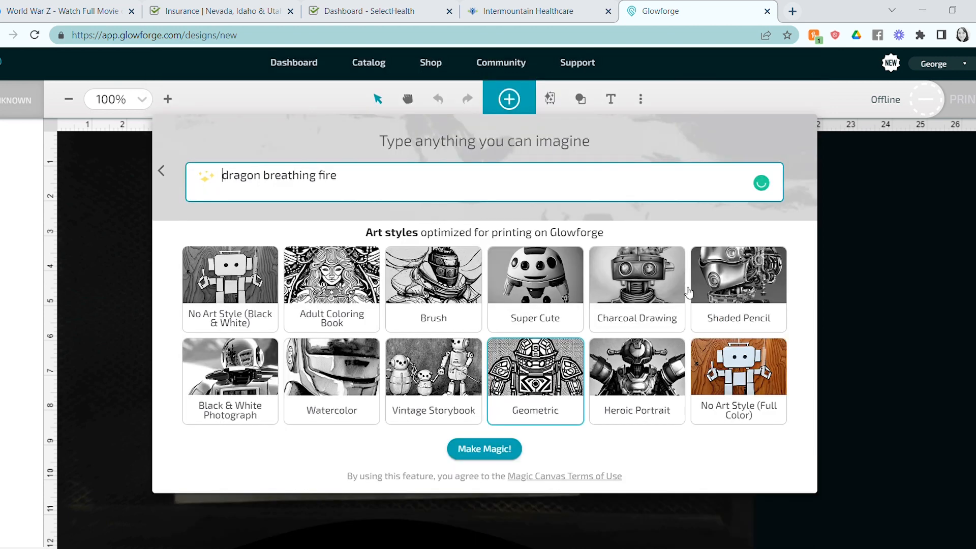
left_click(535, 289)
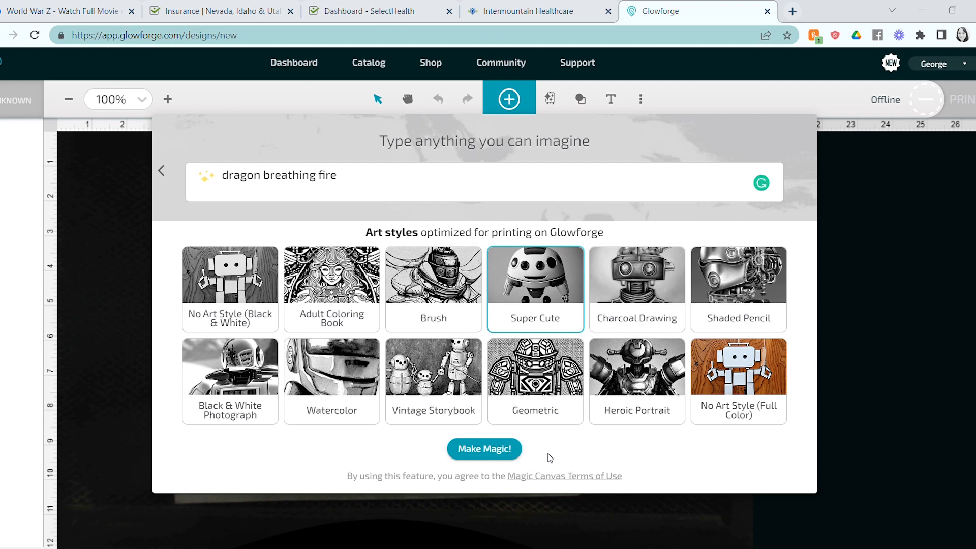
left_click(483, 449)
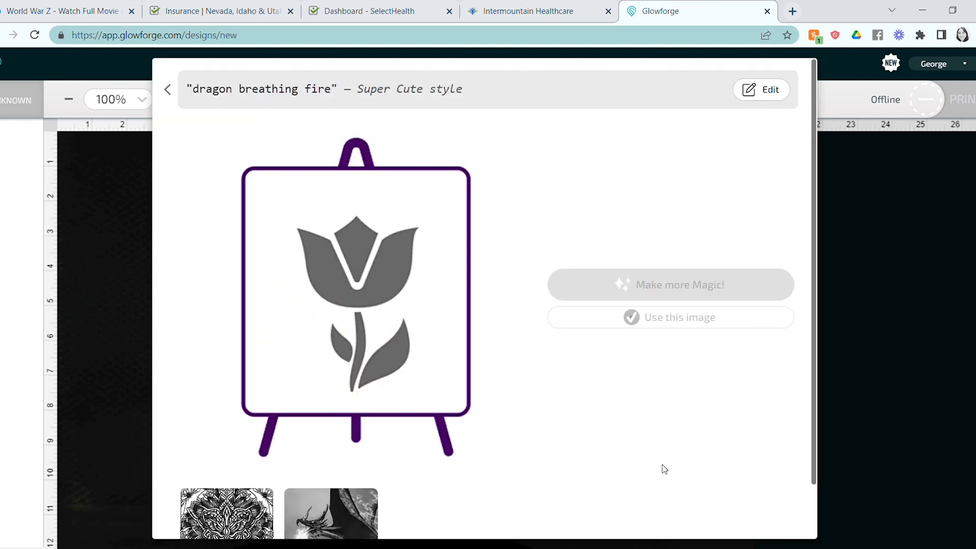
left_click(226, 514)
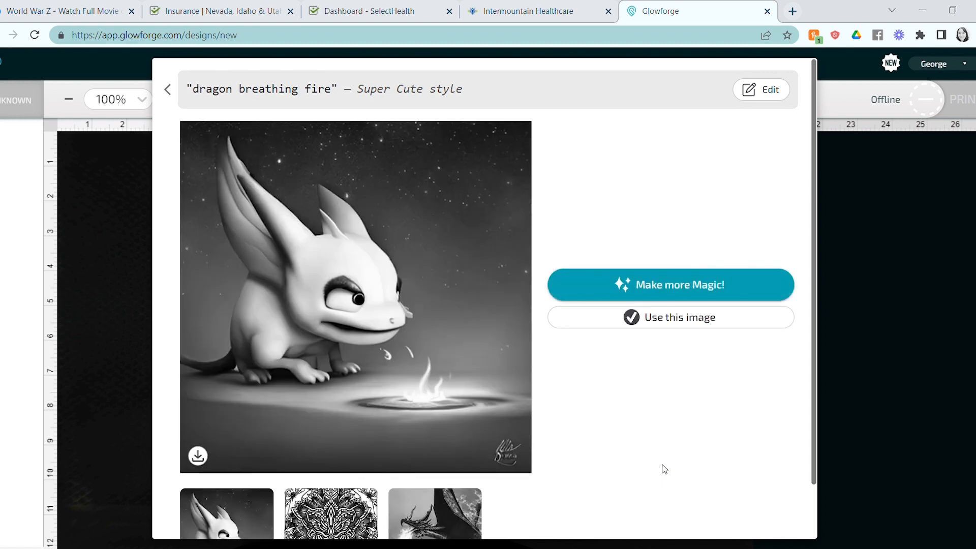
mouse_move(664, 428)
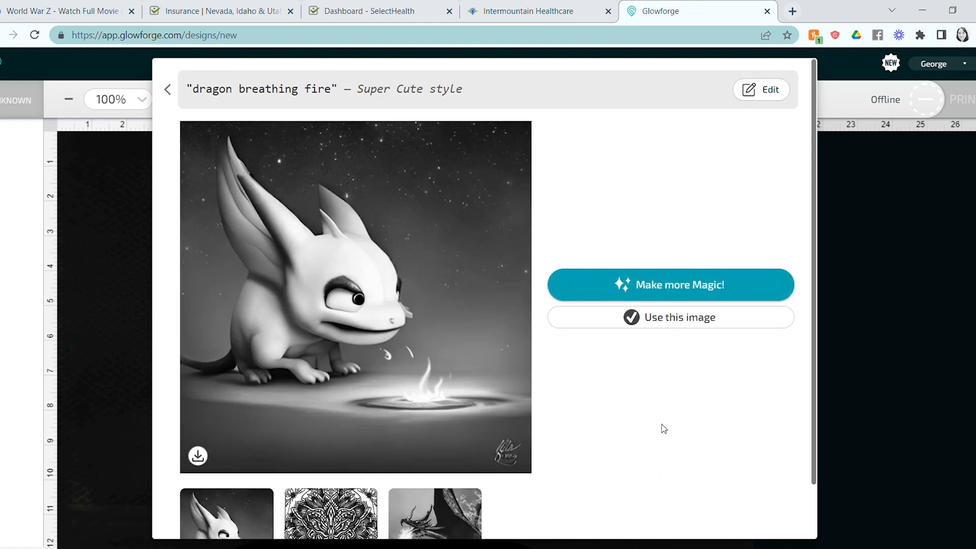
left_click(670, 317)
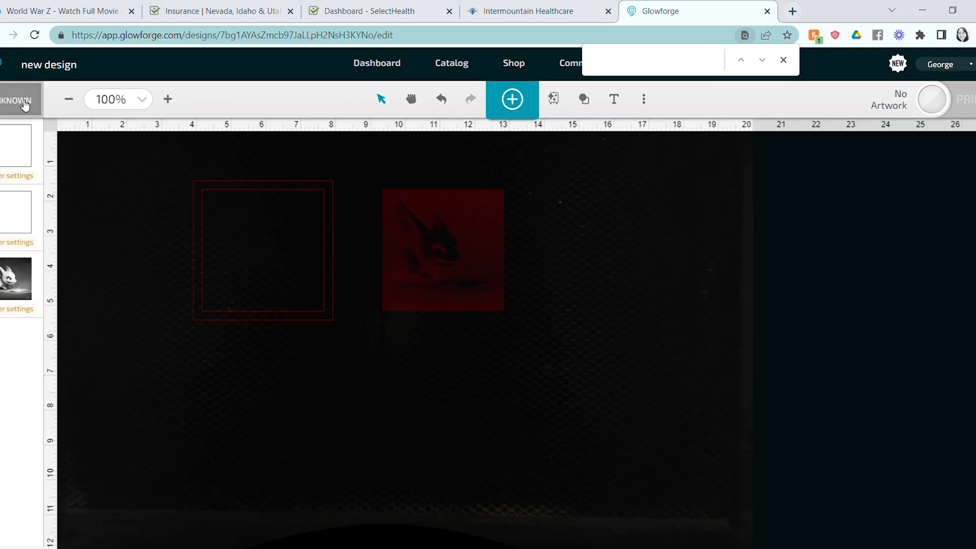
Set the uncertified material thickness to 0.06 inch and show the dragon's engrave settings
left_click(18, 101)
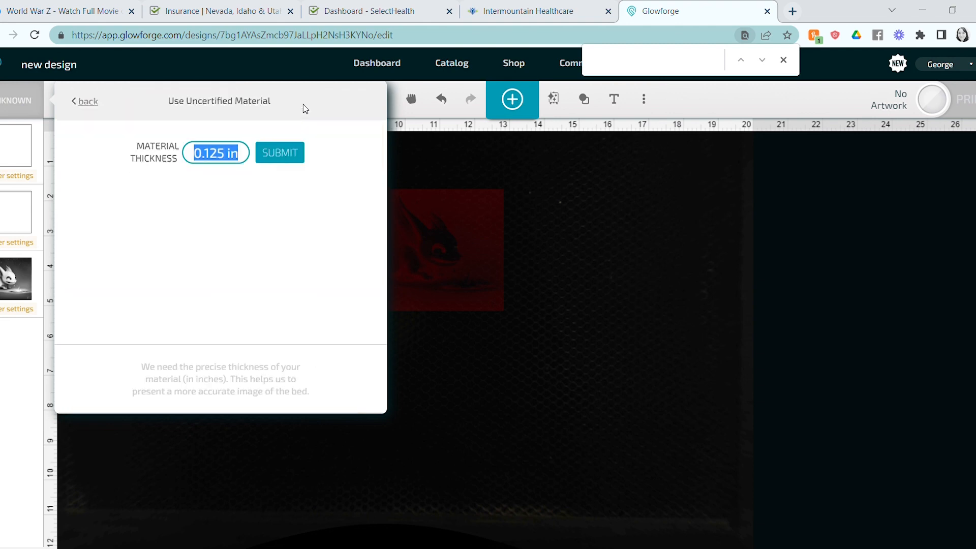
type("0.06")
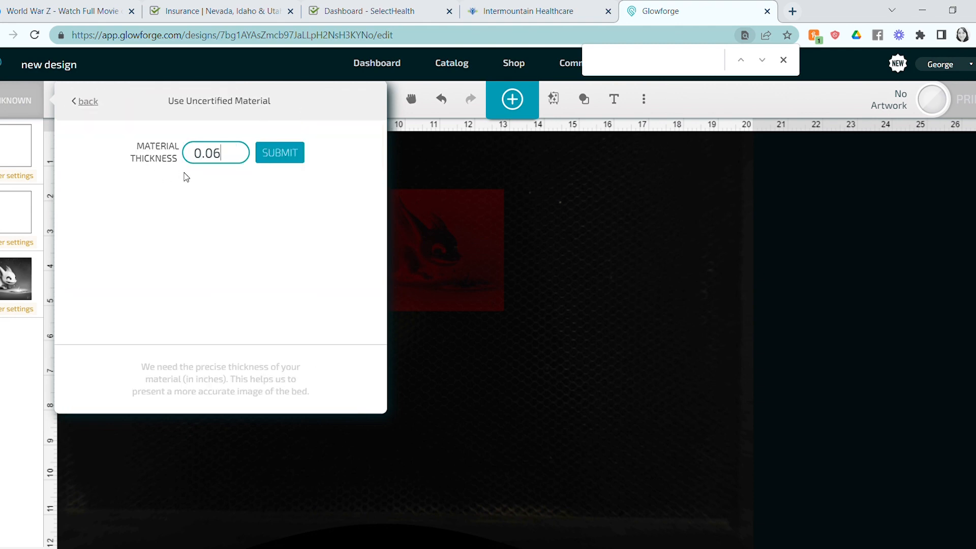
left_click(279, 152)
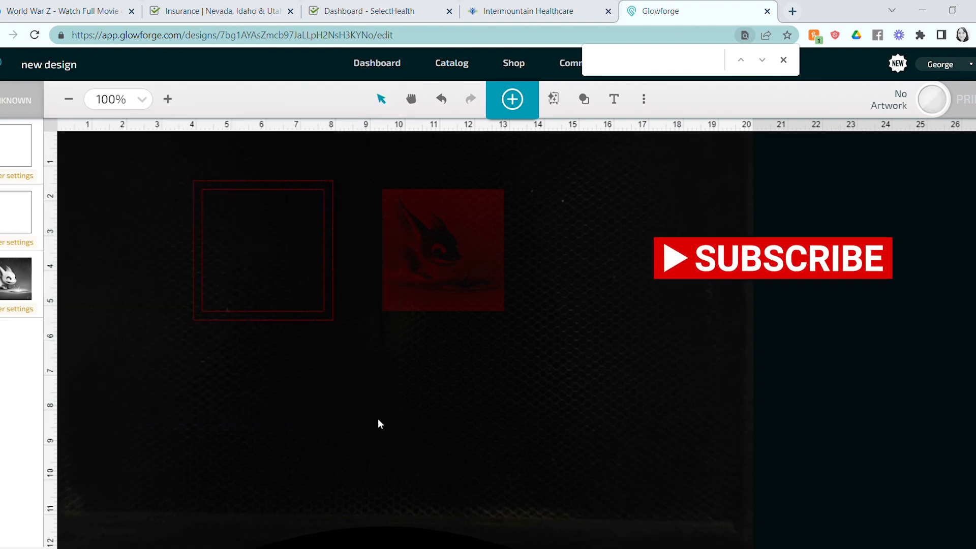
left_click(19, 308)
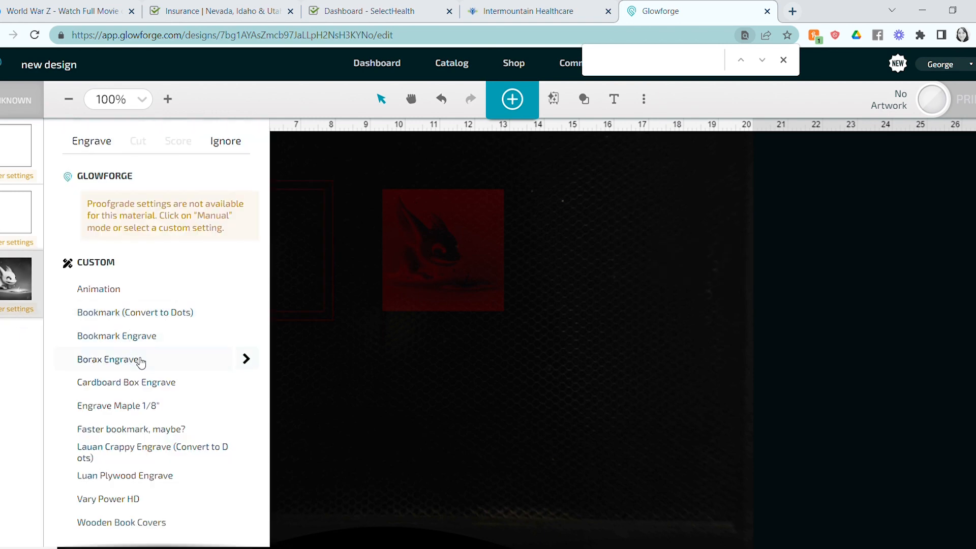
Apply Borax Engrave to the dragon with grayscale set to Vary power
left_click(106, 359)
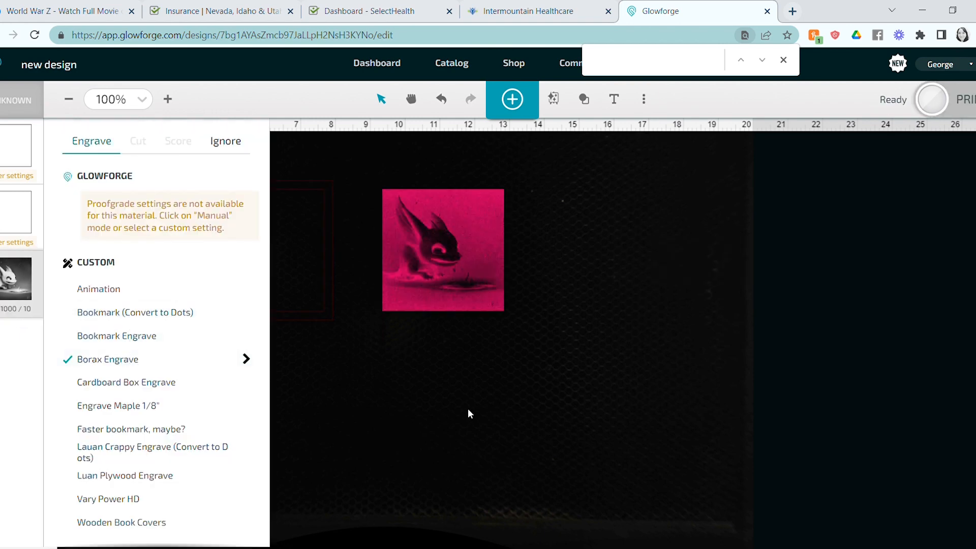
left_click(245, 360)
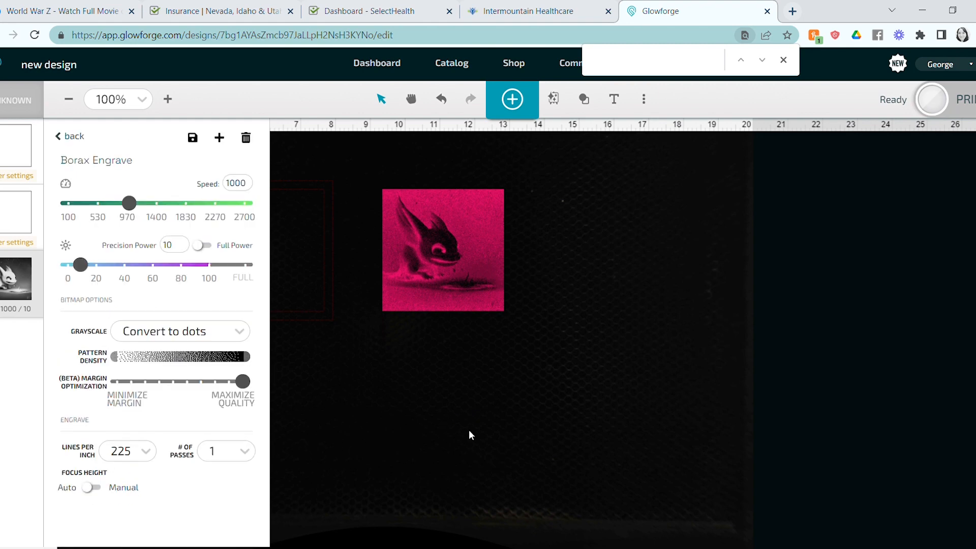
mouse_move(335, 361)
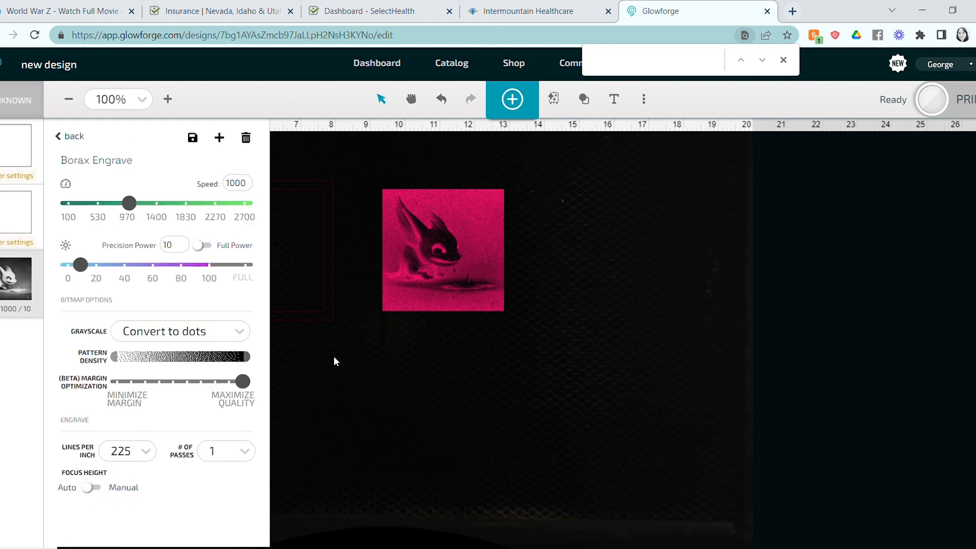
left_click(180, 331)
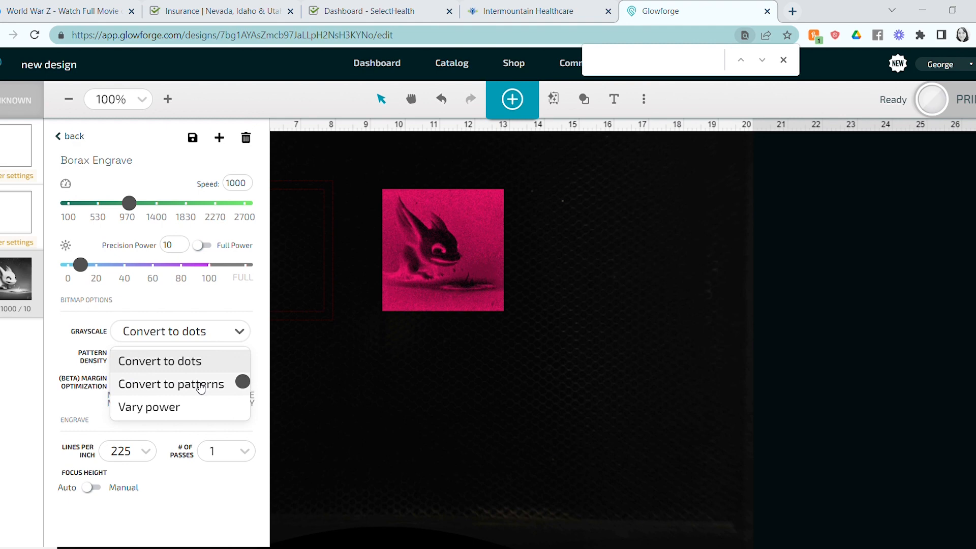
left_click(149, 407)
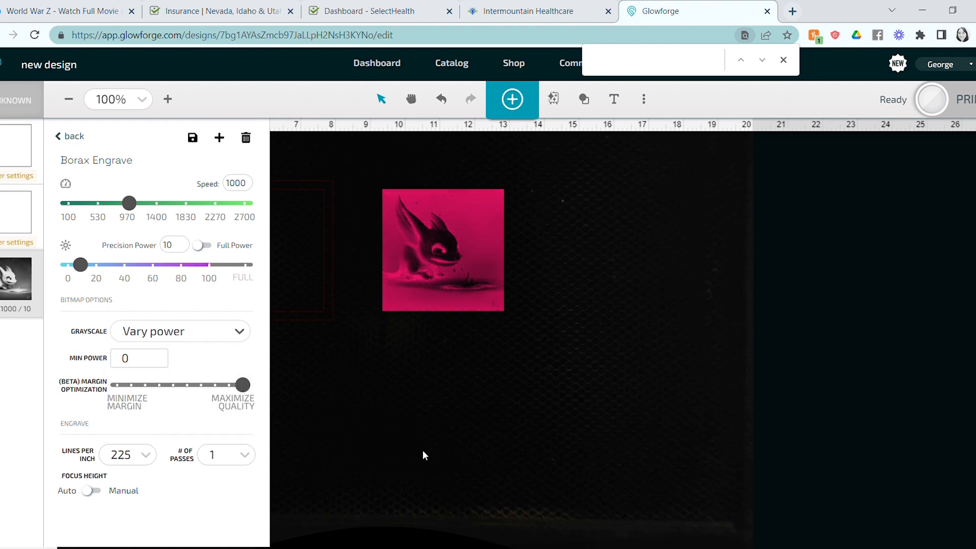
mouse_move(143, 457)
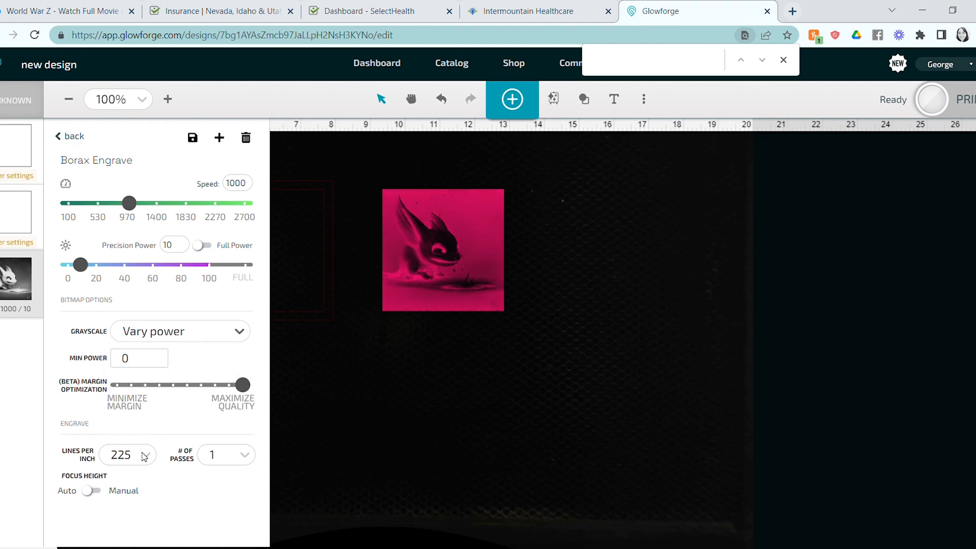
Review the lines-per-inch choices and keep 225
left_click(145, 455)
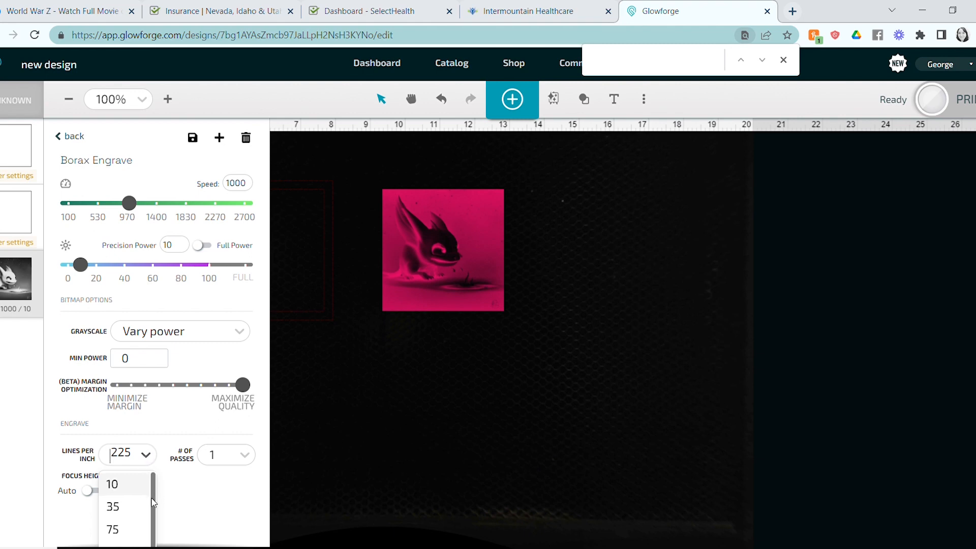
scroll("down", 3)
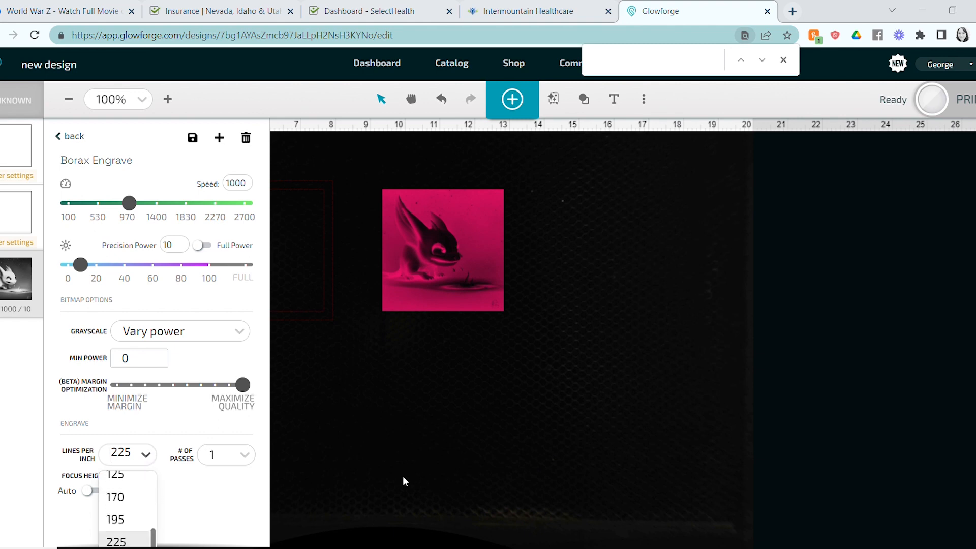
mouse_move(238, 505)
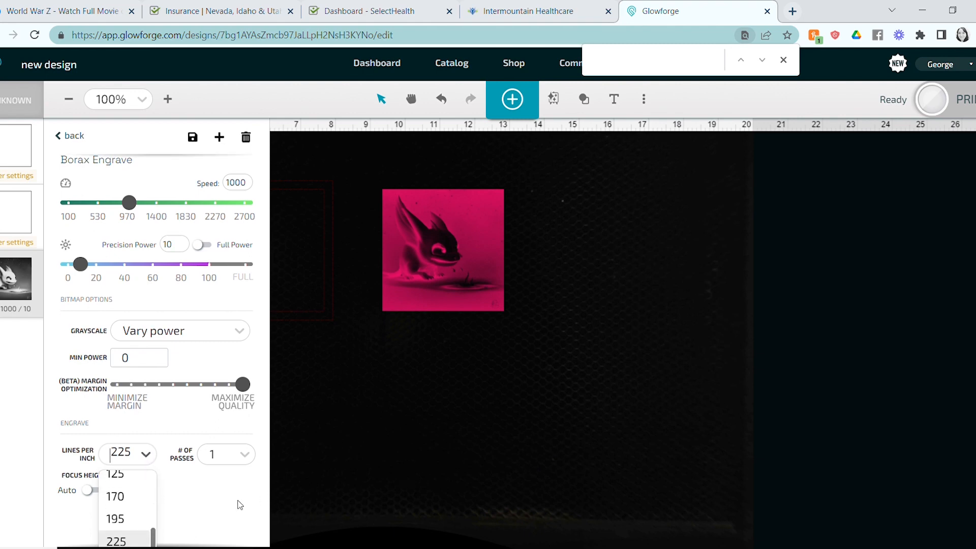
left_click(116, 540)
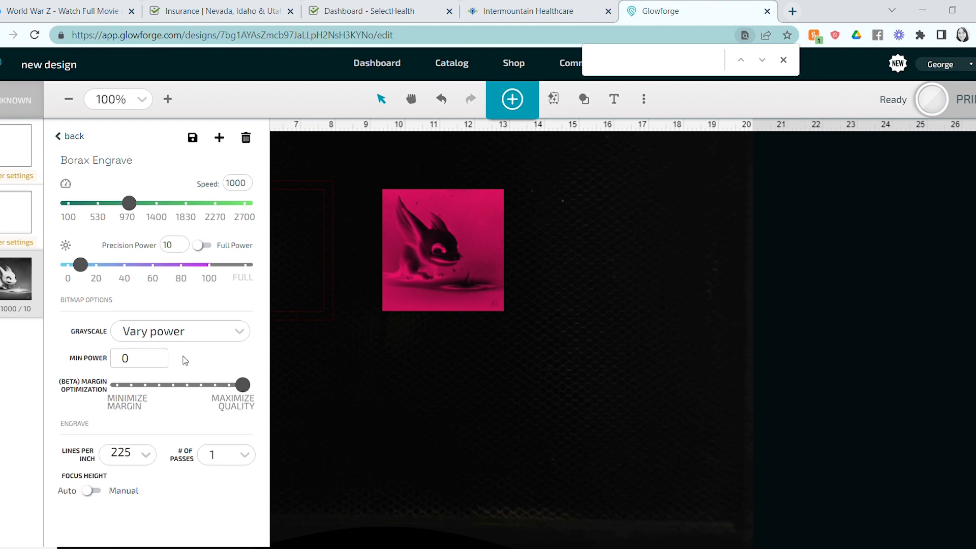
mouse_move(293, 365)
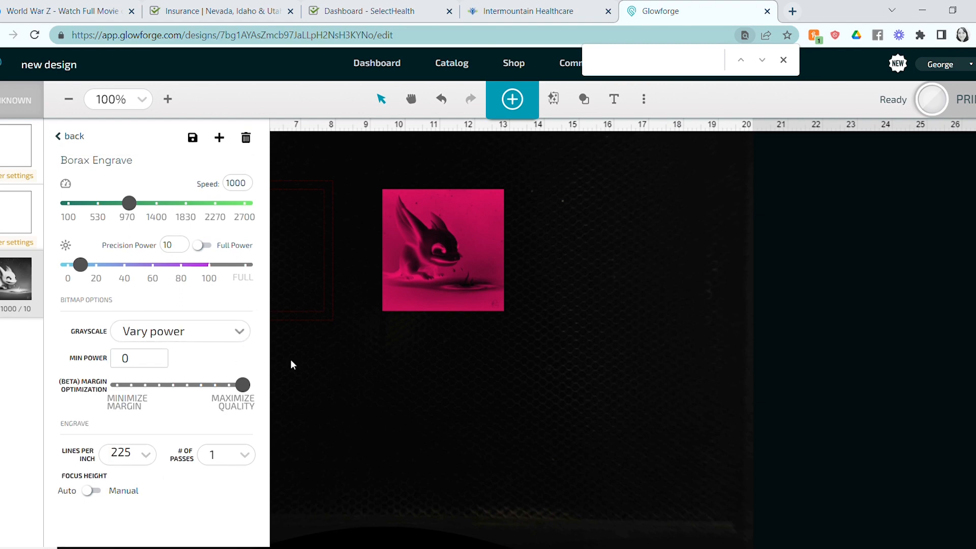
mouse_move(508, 398)
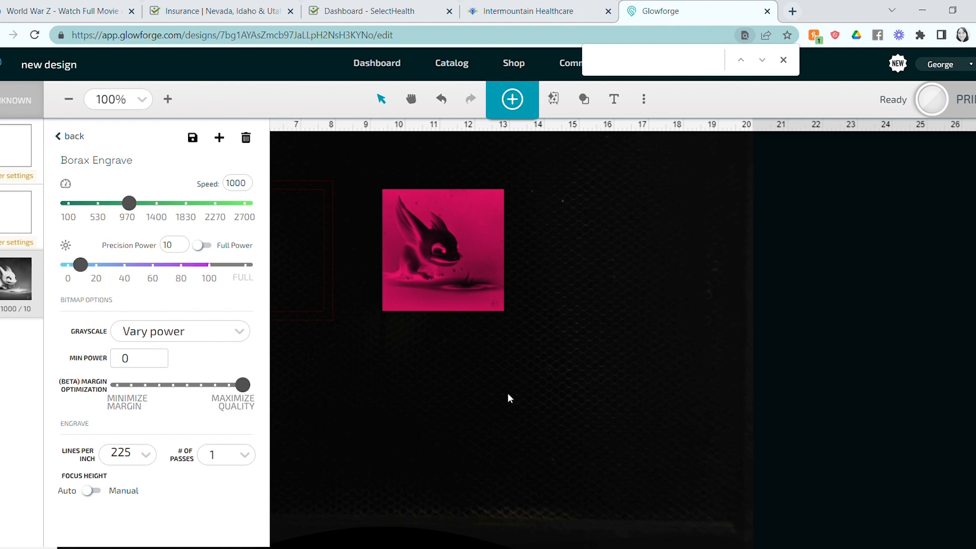
mouse_move(192, 150)
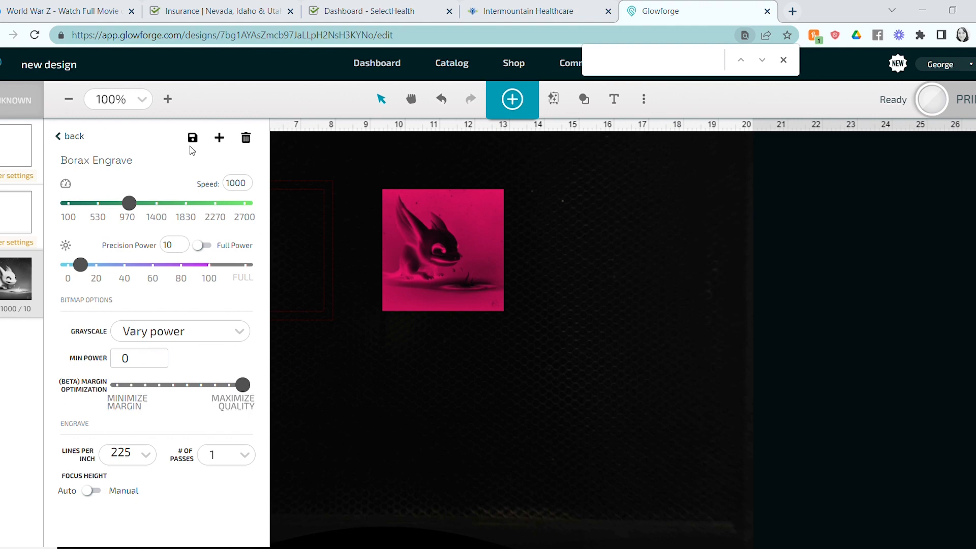
mouse_move(193, 138)
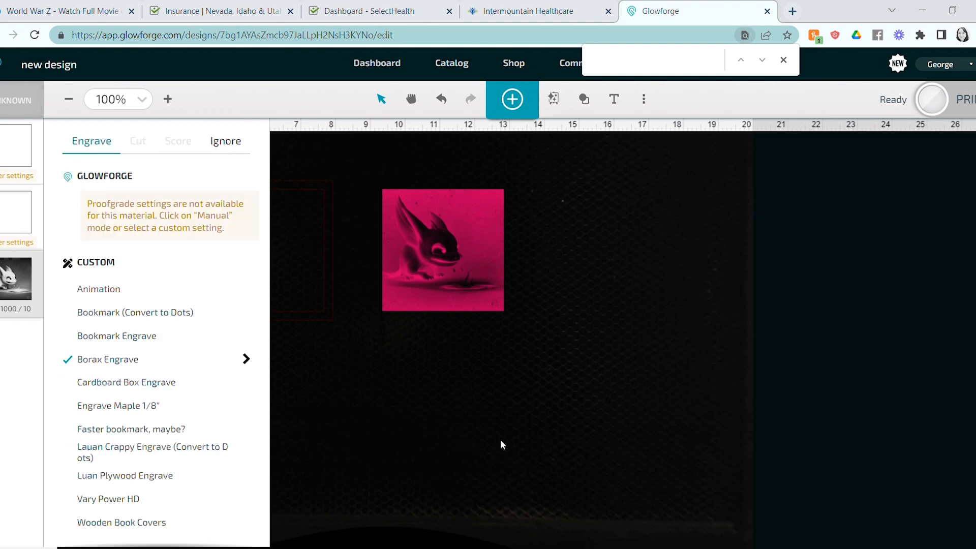
mouse_move(694, 447)
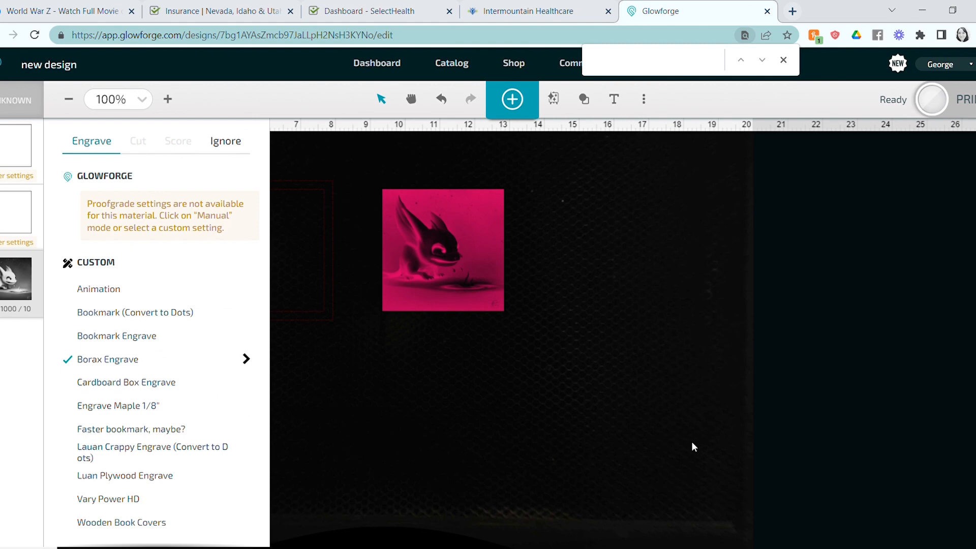